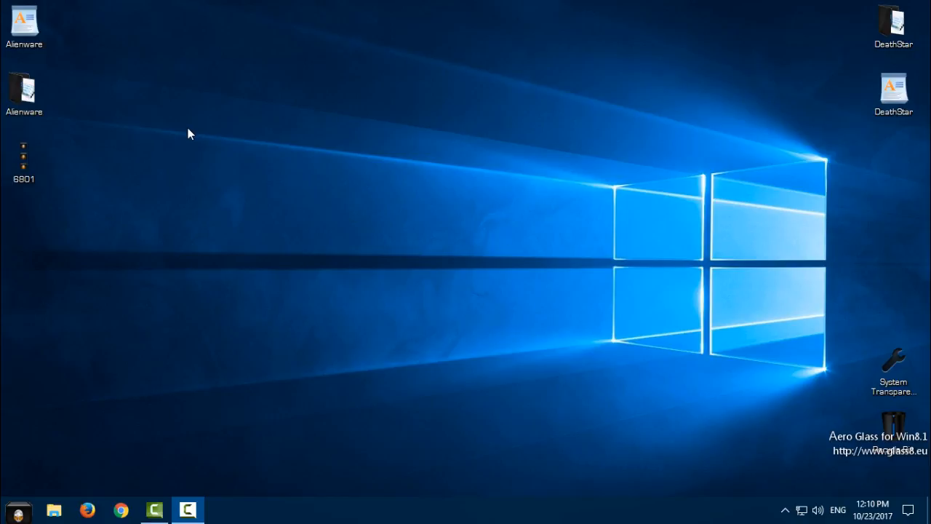
{"action": "mouse_move", "coordinate": [84, 92]}
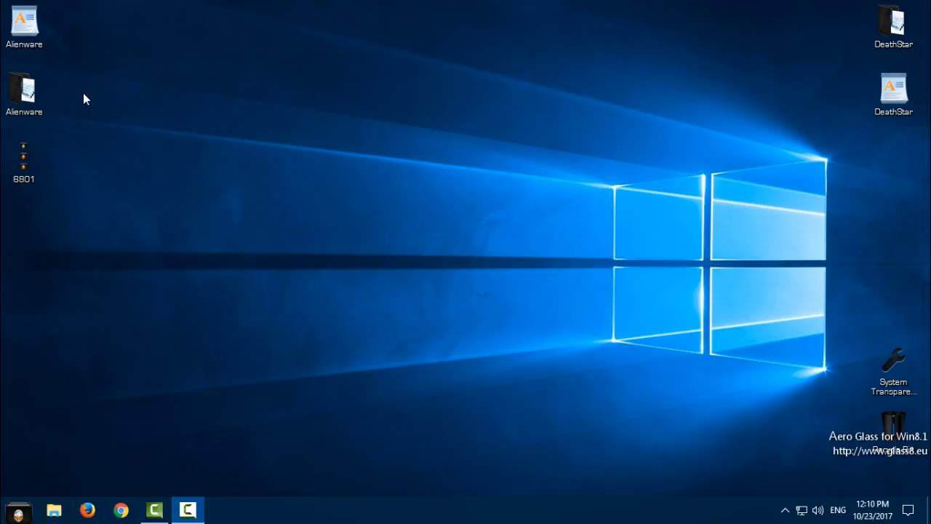
{"action": "mouse_move", "coordinate": [115, 45]}
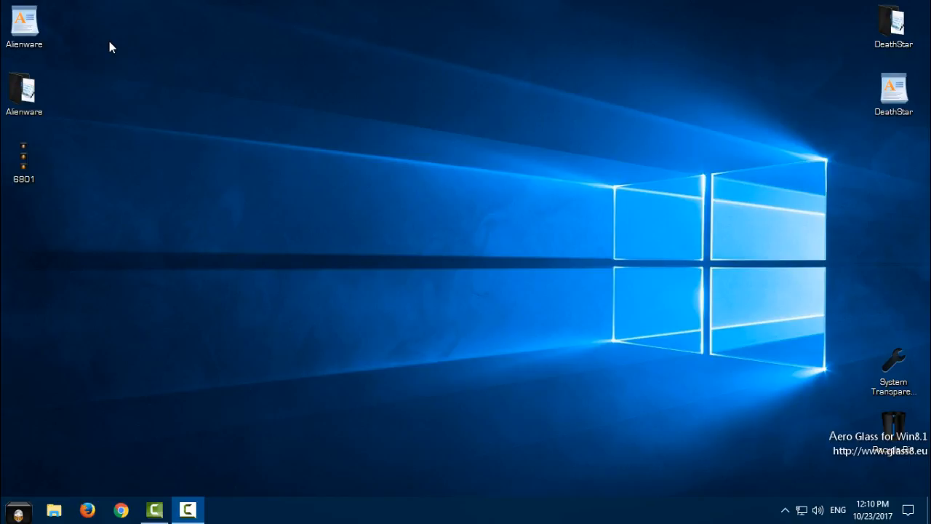
{"action": "mouse_move", "coordinate": [154, 6]}
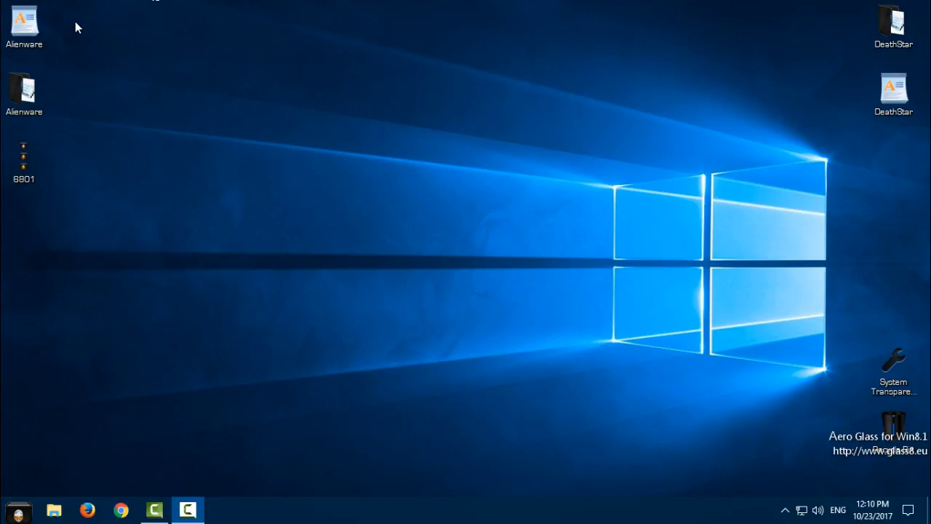
Copy the Alienware desktop items and browse to C:\Windows\Resources\Themes.
{"action": "left_click", "coordinate": [23, 22]}
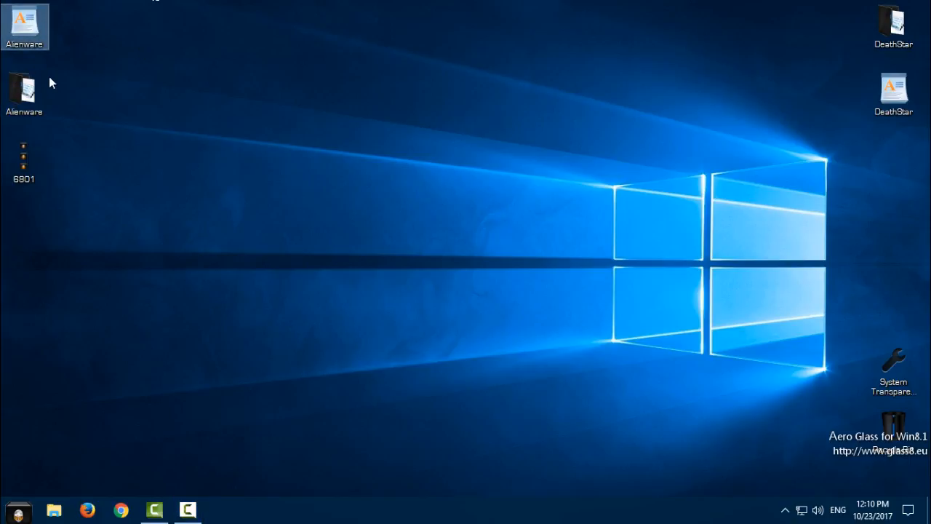
{"action": "right_click", "coordinate": [24, 83]}
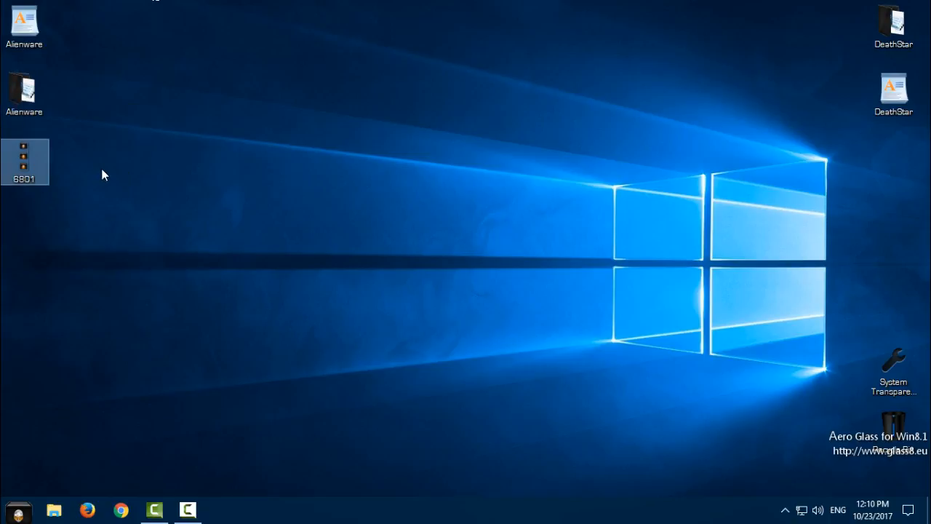
{"action": "mouse_move", "coordinate": [50, 202]}
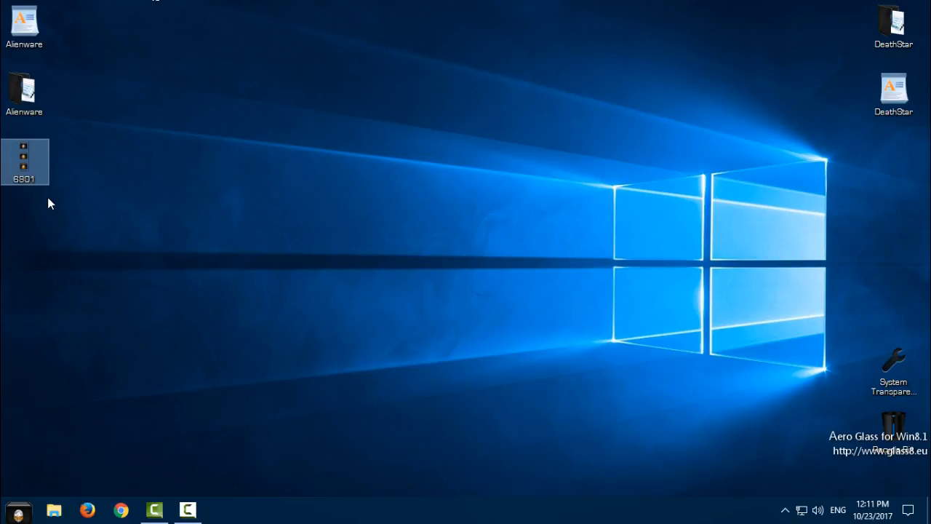
{"action": "mouse_move", "coordinate": [122, 180]}
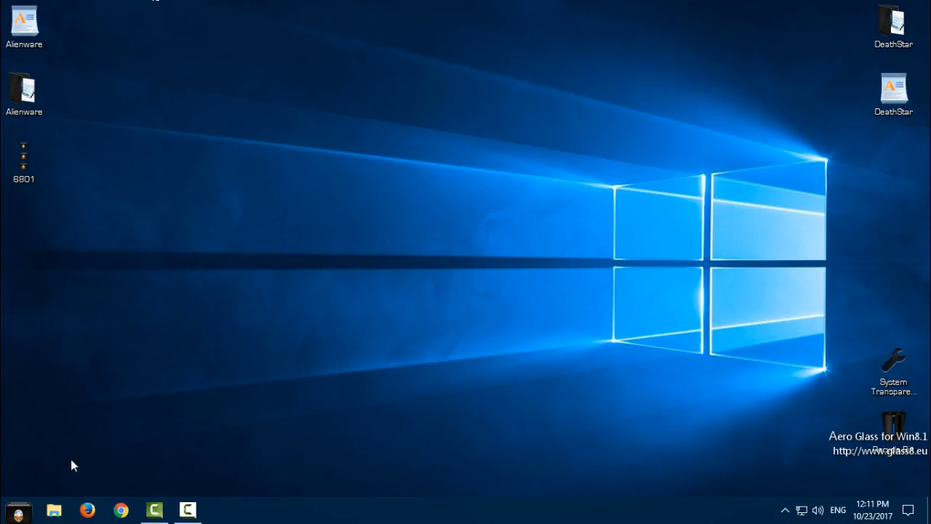
{"action": "left_click", "coordinate": [54, 509]}
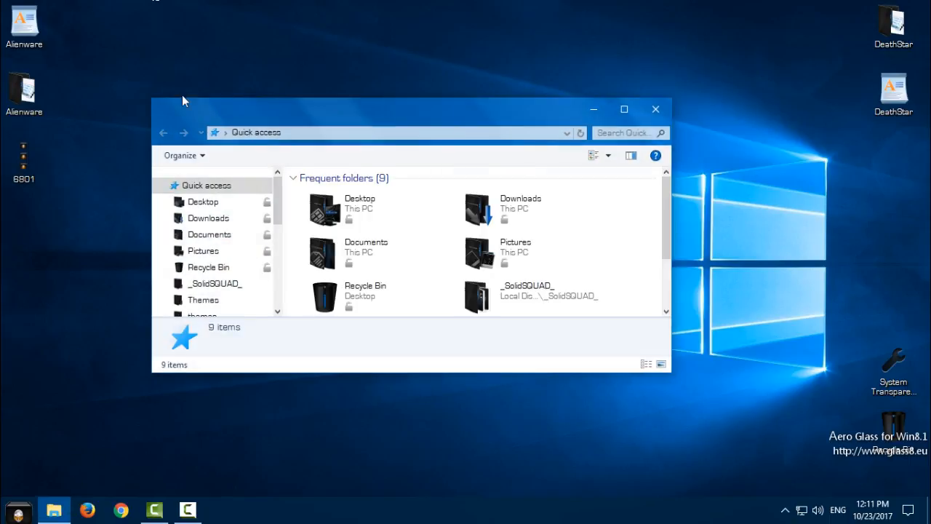
{"action": "left_click", "coordinate": [624, 109]}
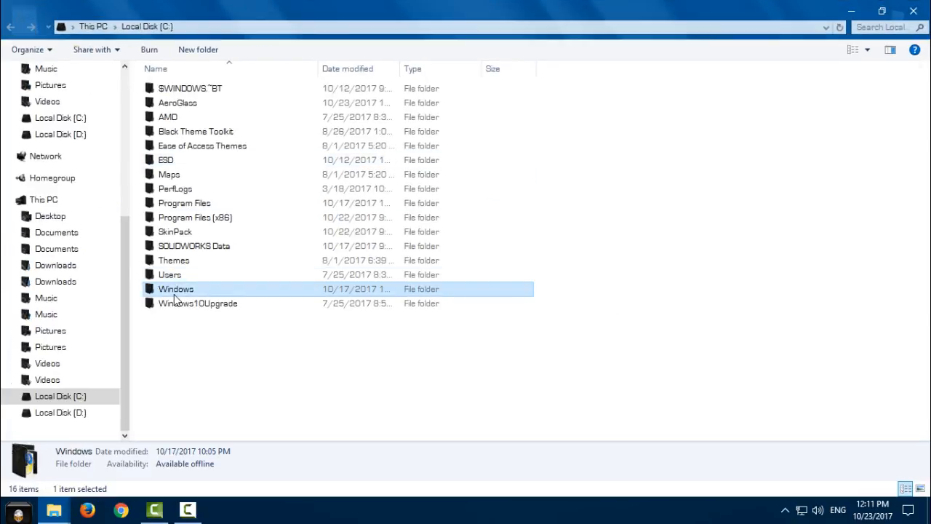
{"action": "double_click", "coordinate": [177, 288]}
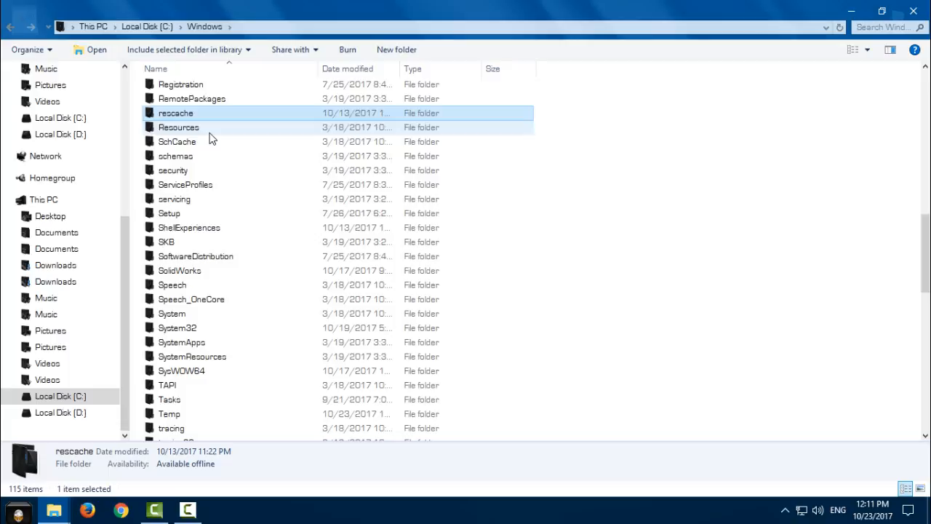
{"action": "double_click", "coordinate": [177, 128]}
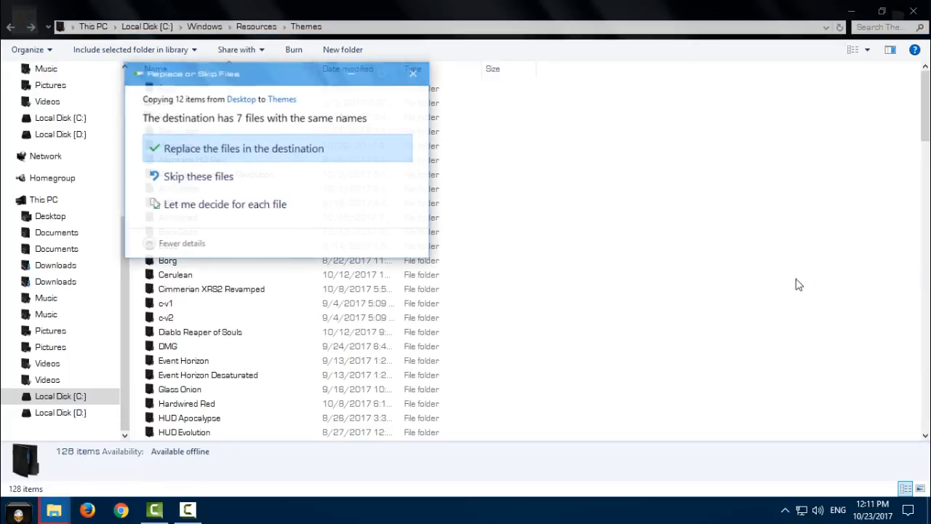
Paste the theme files, replacing the existing copies, and close Explorer.
{"action": "left_click", "coordinate": [243, 149]}
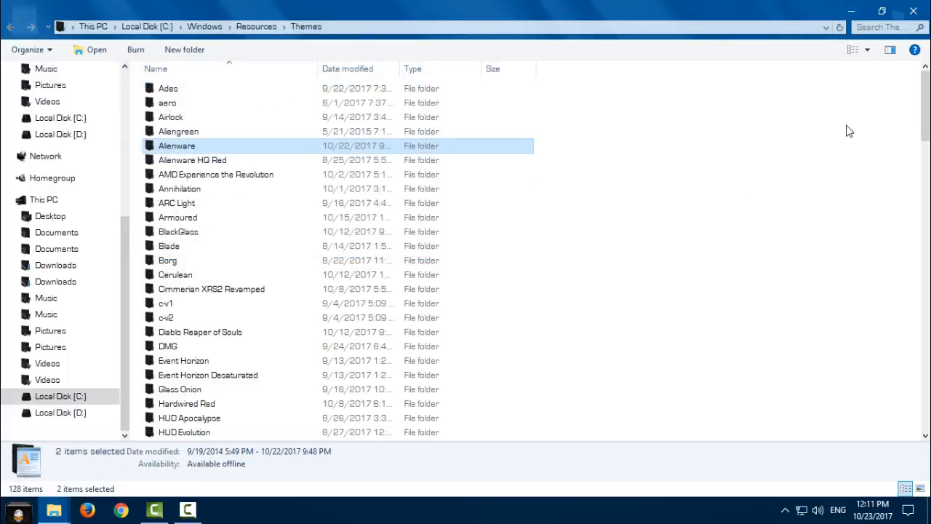
{"action": "mouse_move", "coordinate": [914, 10]}
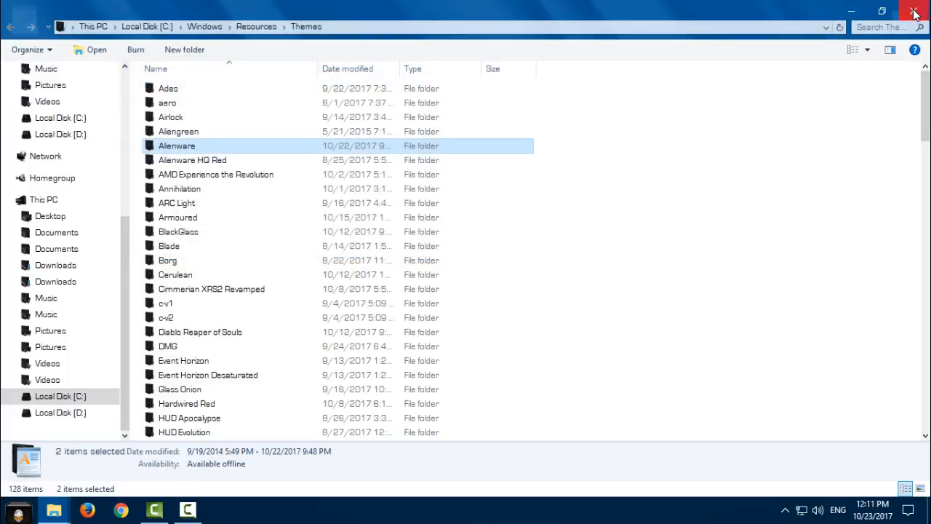
{"action": "left_click", "coordinate": [911, 9]}
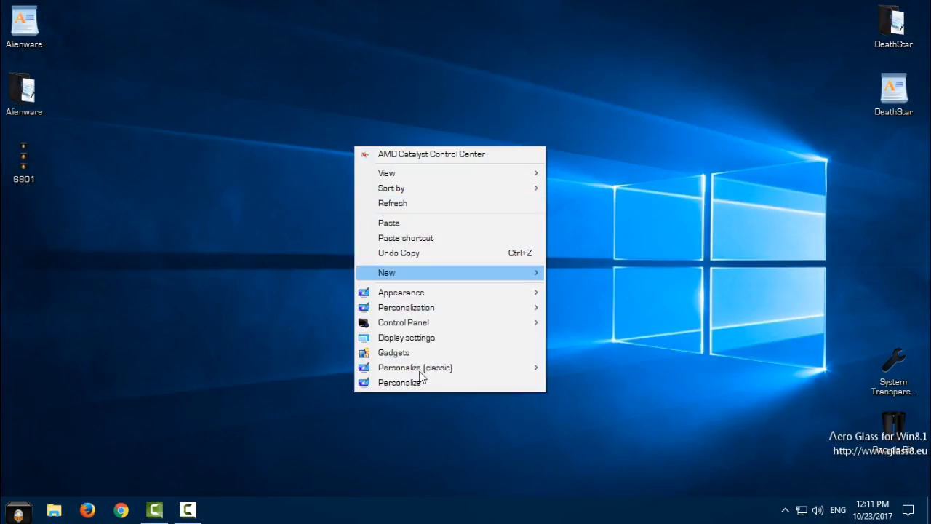
From Personalize > Themes, apply the newly listed Alienware theme.
{"action": "left_click", "coordinate": [398, 381]}
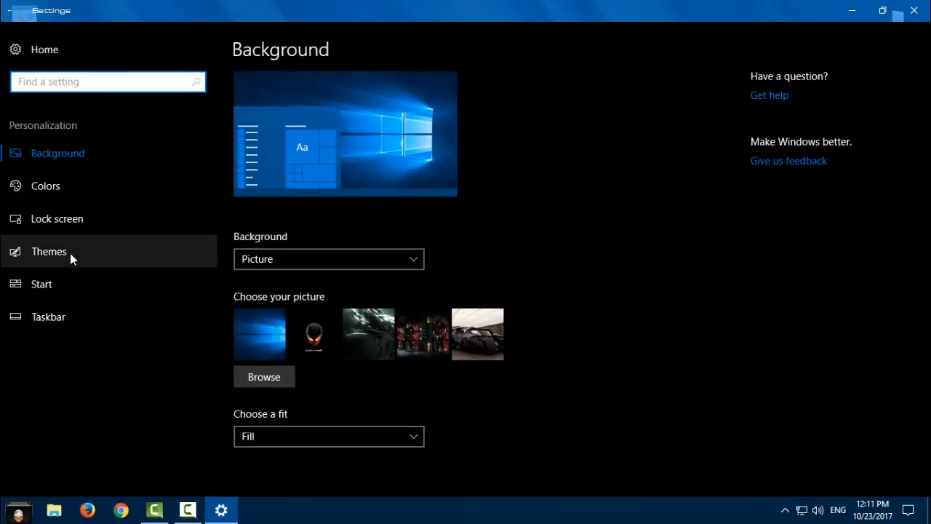
{"action": "left_click", "coordinate": [49, 250]}
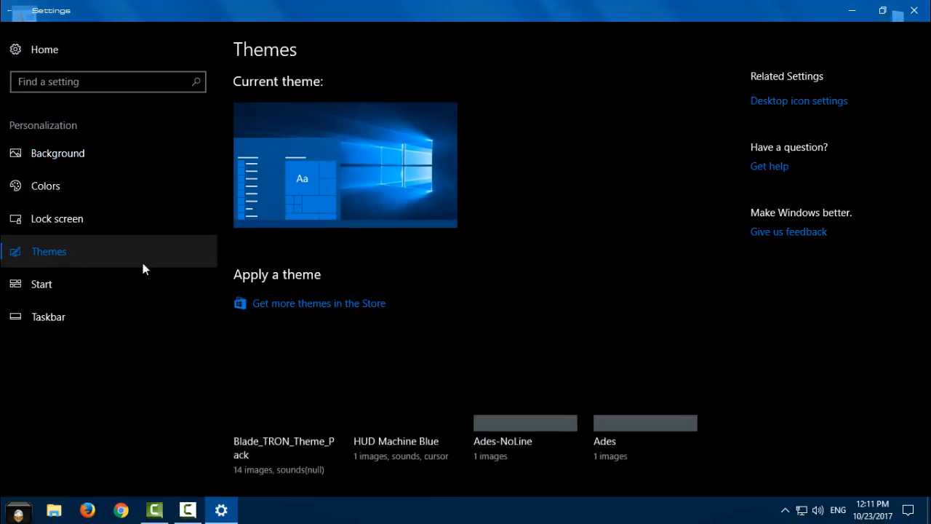
{"action": "scroll", "scroll_direction": "down", "scroll_amount": 3}
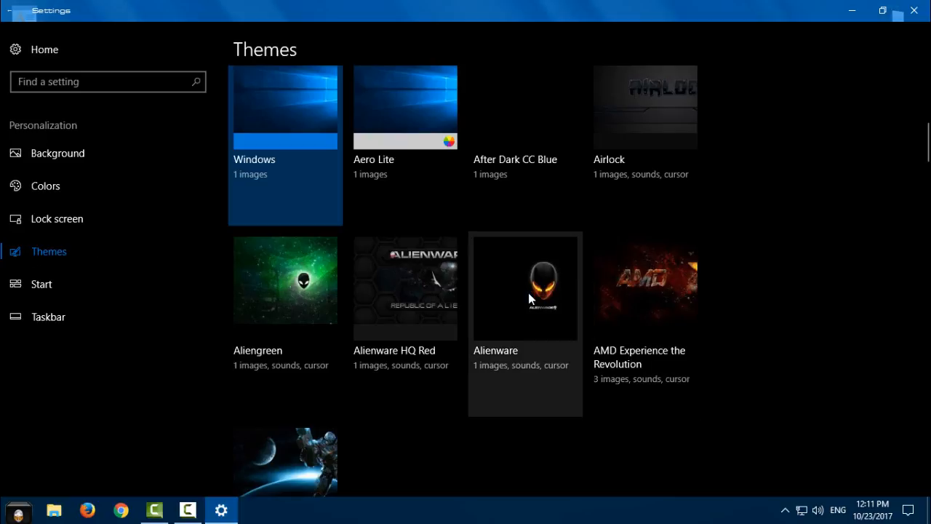
{"action": "mouse_move", "coordinate": [513, 322]}
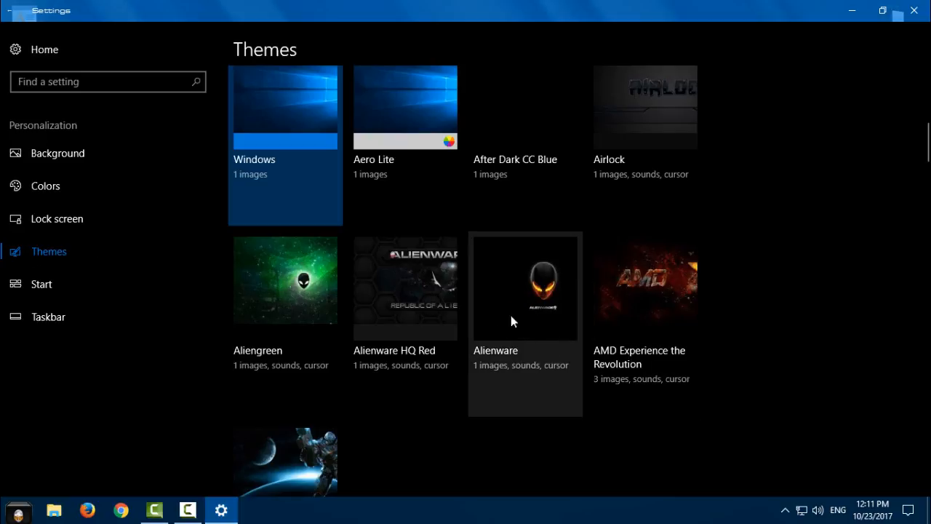
{"action": "left_click", "coordinate": [524, 289]}
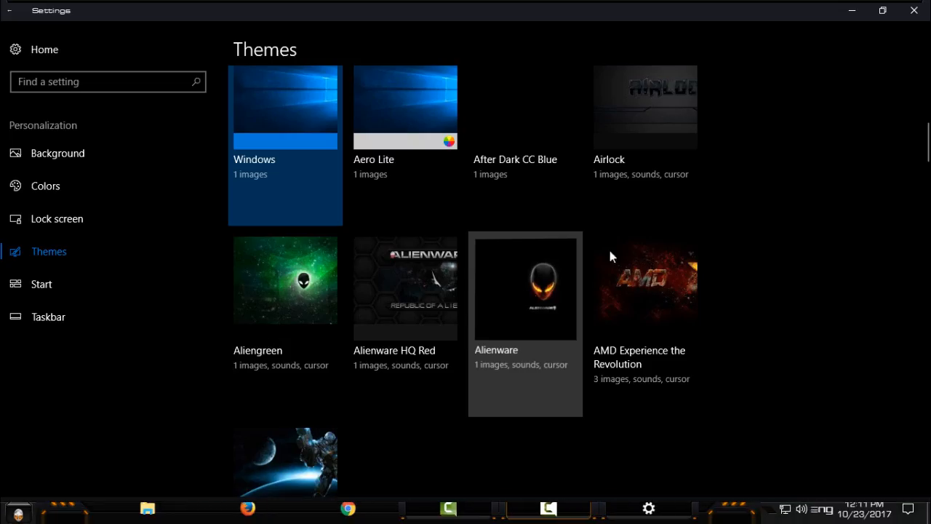
Close Settings and refresh the desktop to show the Alienware wallpaper.
{"action": "left_click", "coordinate": [524, 288]}
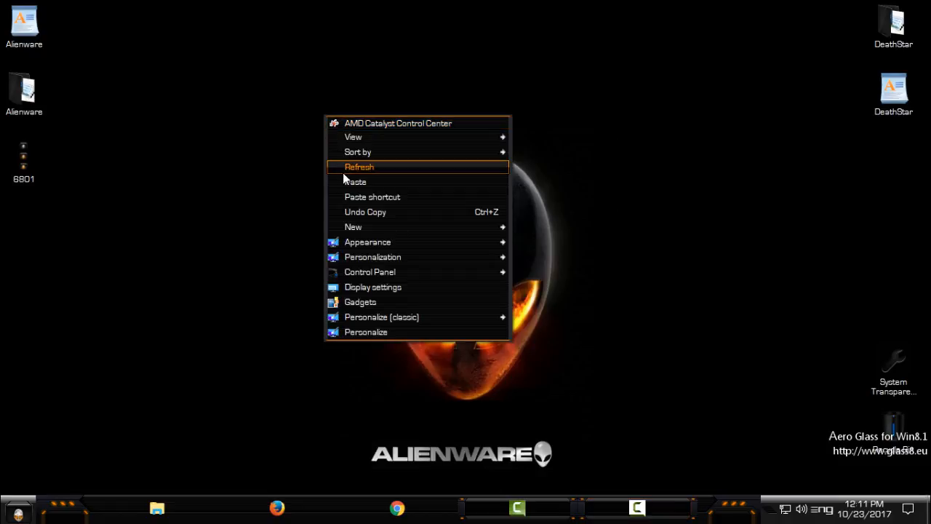
{"action": "left_click", "coordinate": [360, 166]}
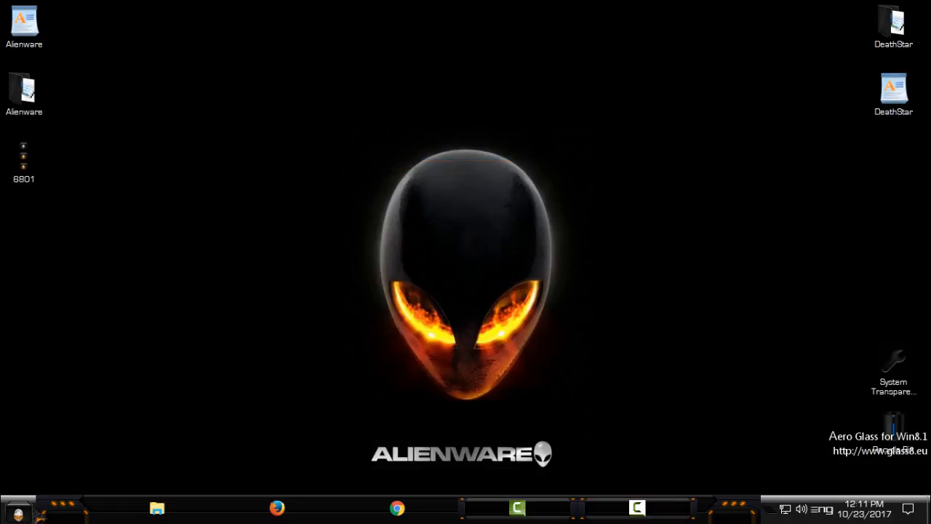
{"action": "left_click", "coordinate": [16, 516]}
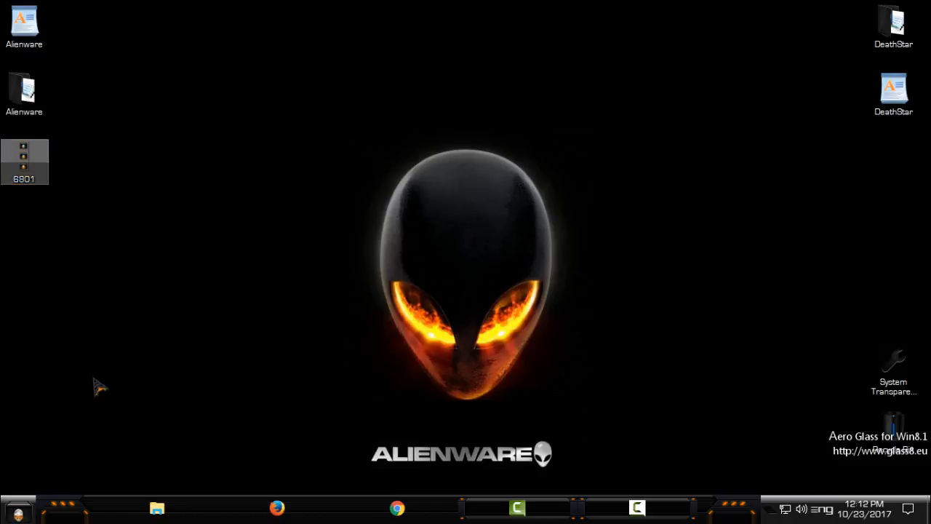
Load the 6801 image file as the StartIsBack++ start button.
{"action": "left_click", "coordinate": [17, 514]}
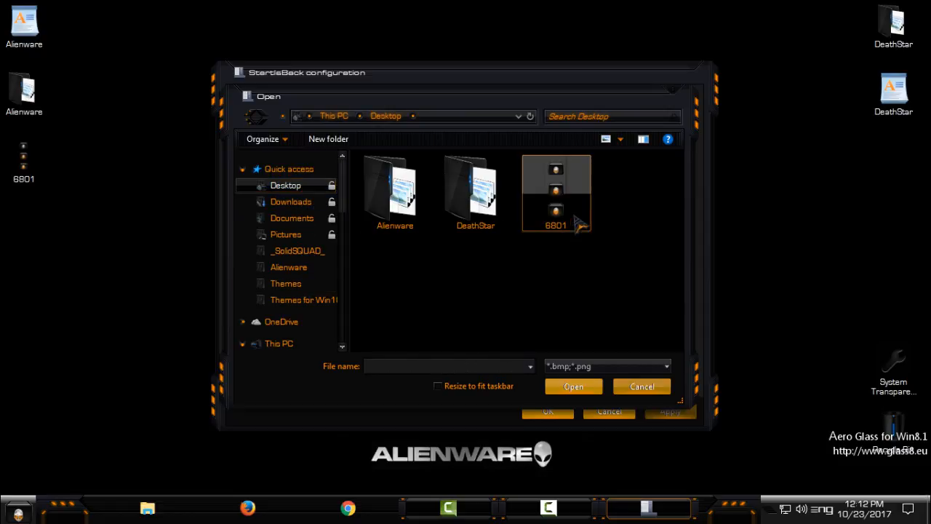
{"action": "left_click", "coordinate": [556, 192]}
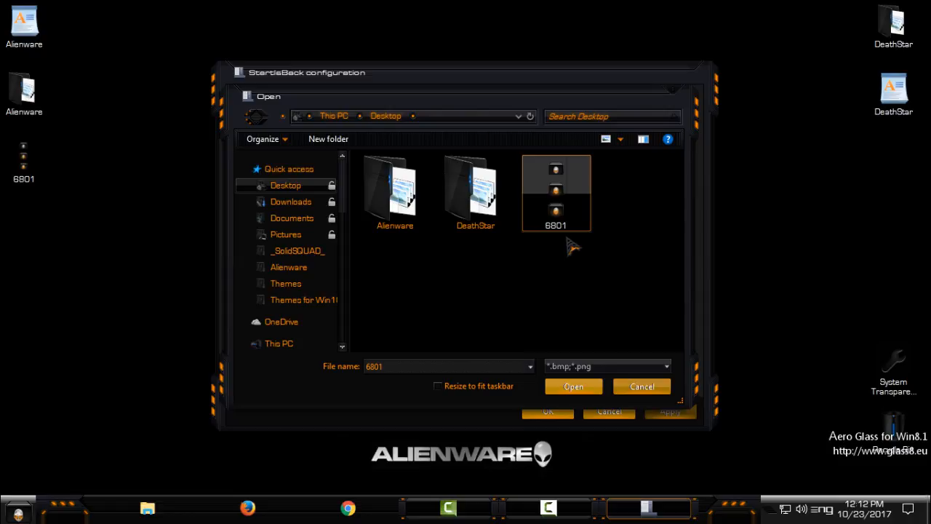
{"action": "mouse_move", "coordinate": [566, 392]}
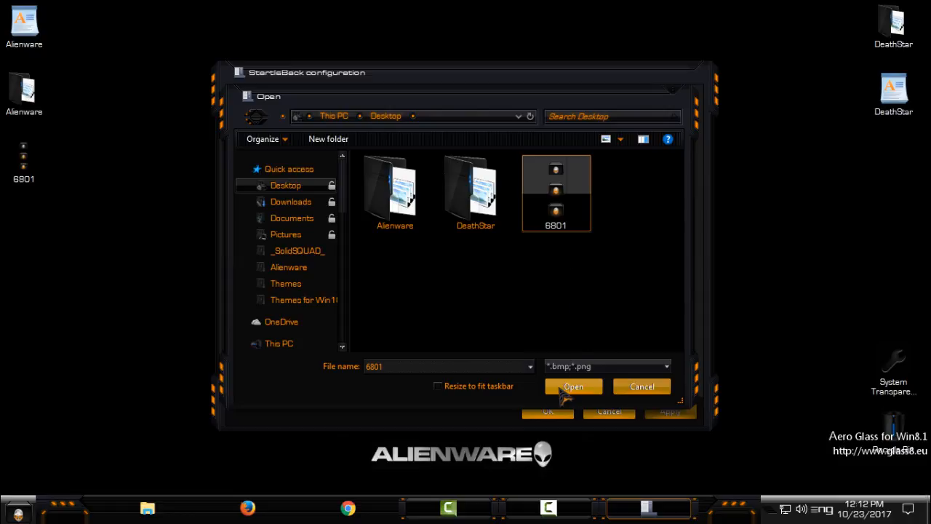
{"action": "left_click", "coordinate": [574, 387]}
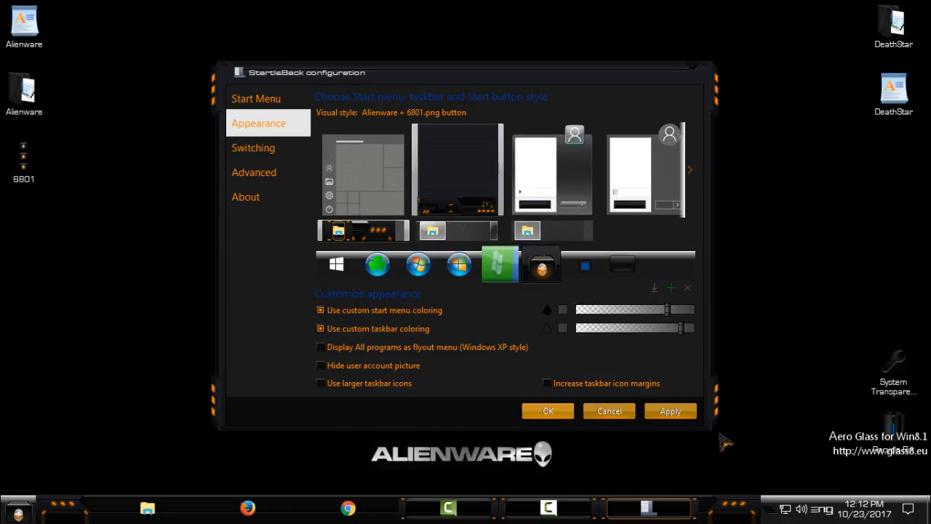
Apply the custom 6801 button style and confirm with OK.
{"action": "left_click", "coordinate": [337, 265]}
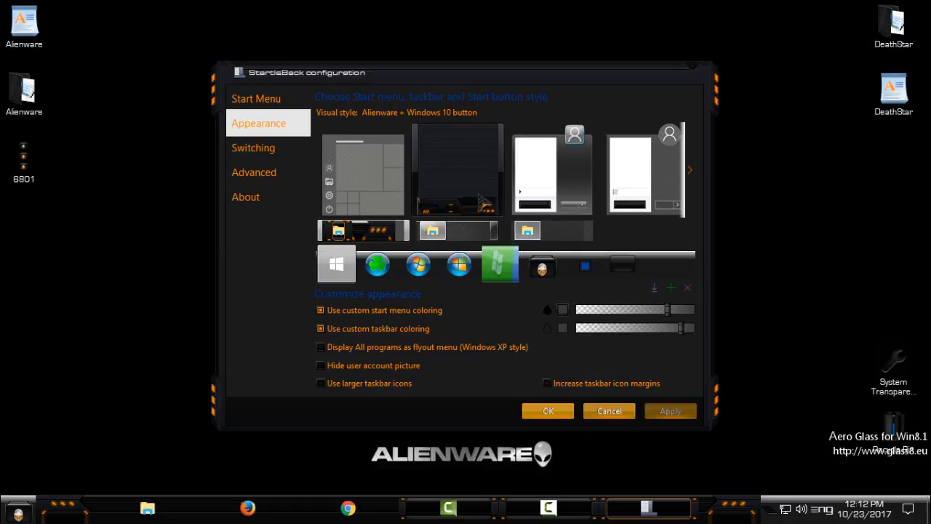
{"action": "left_click", "coordinate": [670, 411]}
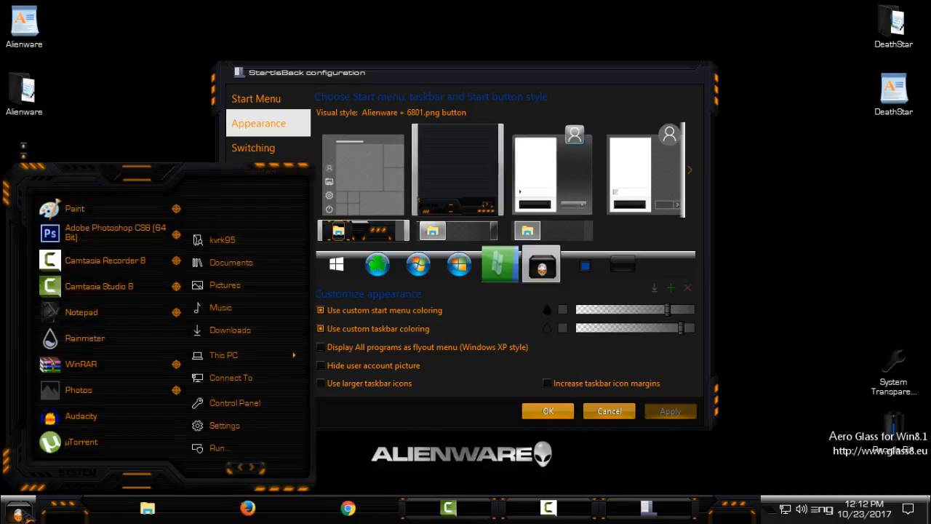
{"action": "left_click", "coordinate": [547, 410]}
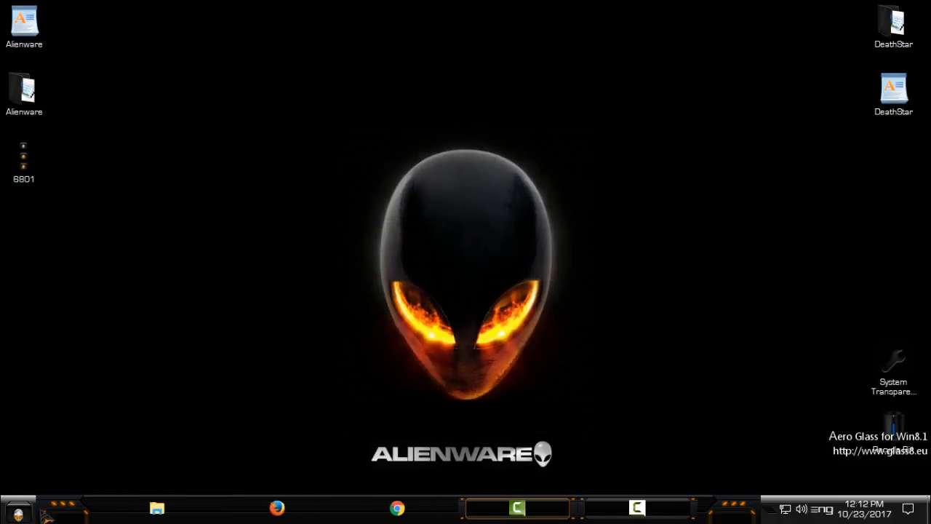
Reach the System Transparency tray icon's options menu.
{"action": "left_click", "coordinate": [17, 512]}
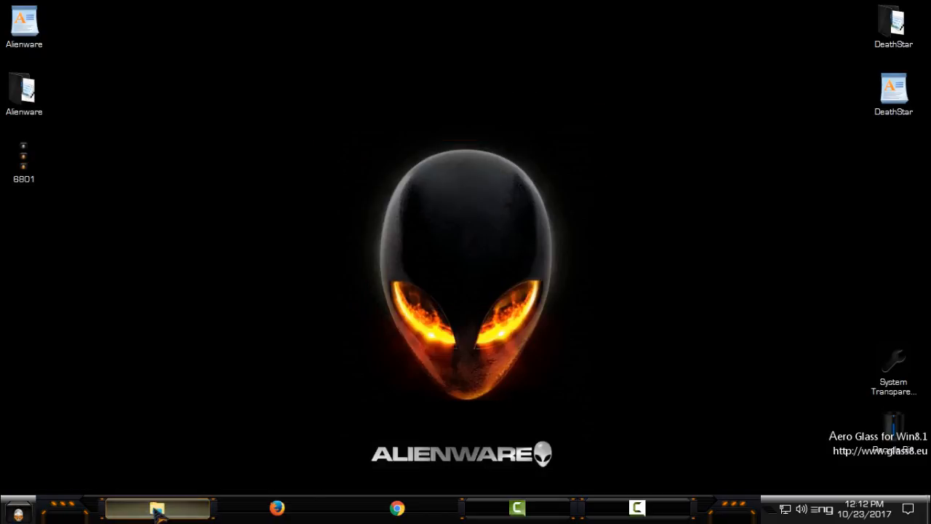
{"action": "left_click", "coordinate": [157, 509]}
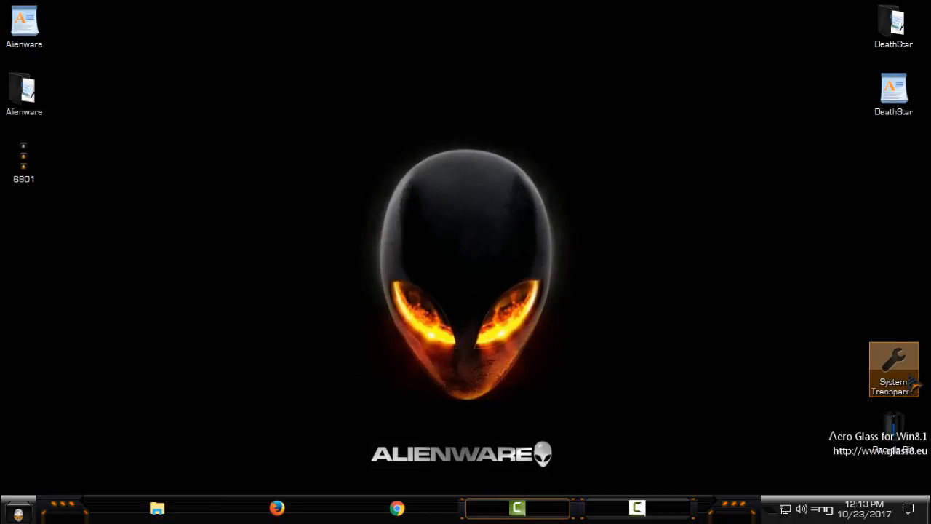
{"action": "mouse_move", "coordinate": [893, 370]}
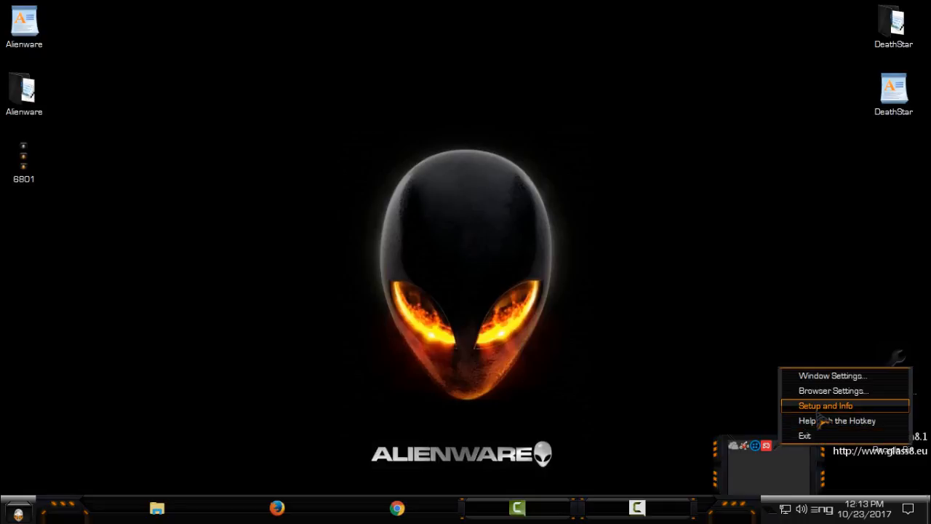
{"action": "mouse_move", "coordinate": [819, 421]}
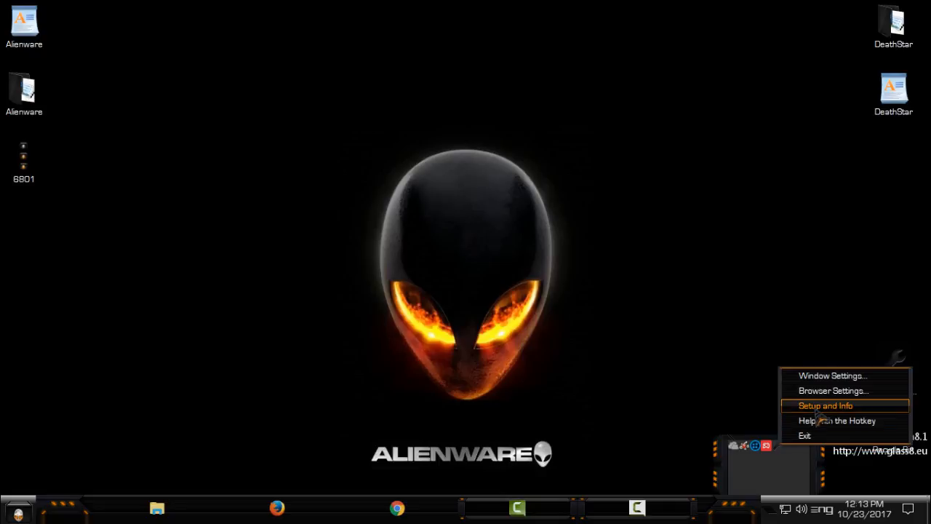
In Setup and Info, enable 'Affect all Explorer windows' at level 225 and apply.
{"action": "left_click", "coordinate": [825, 404]}
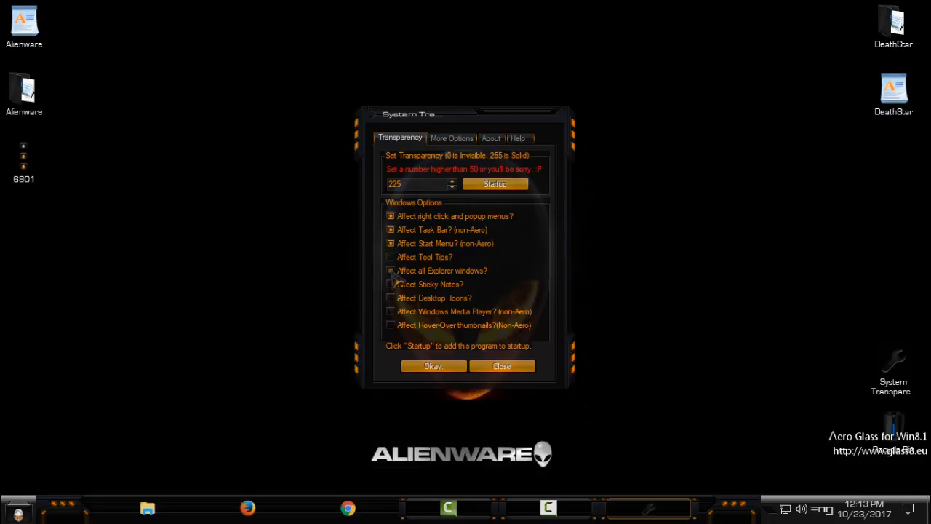
{"action": "left_click", "coordinate": [390, 269]}
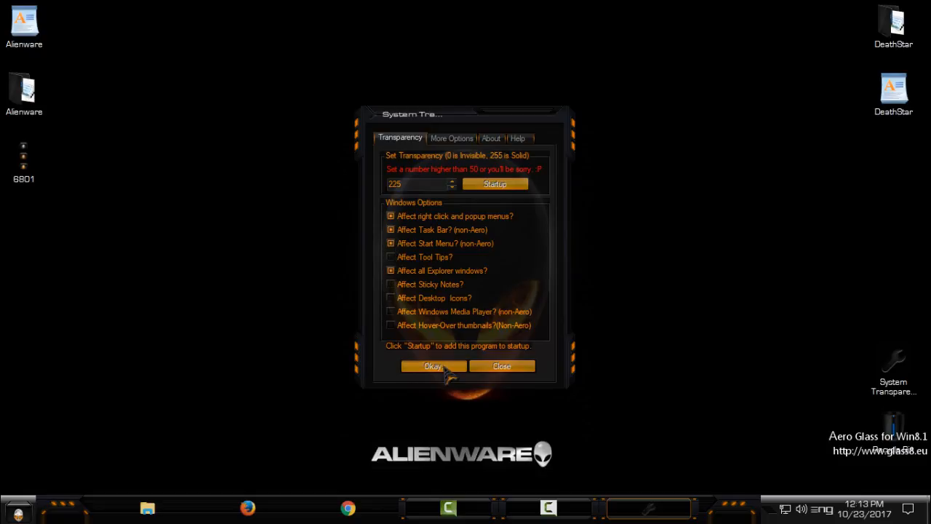
{"action": "left_click", "coordinate": [434, 366]}
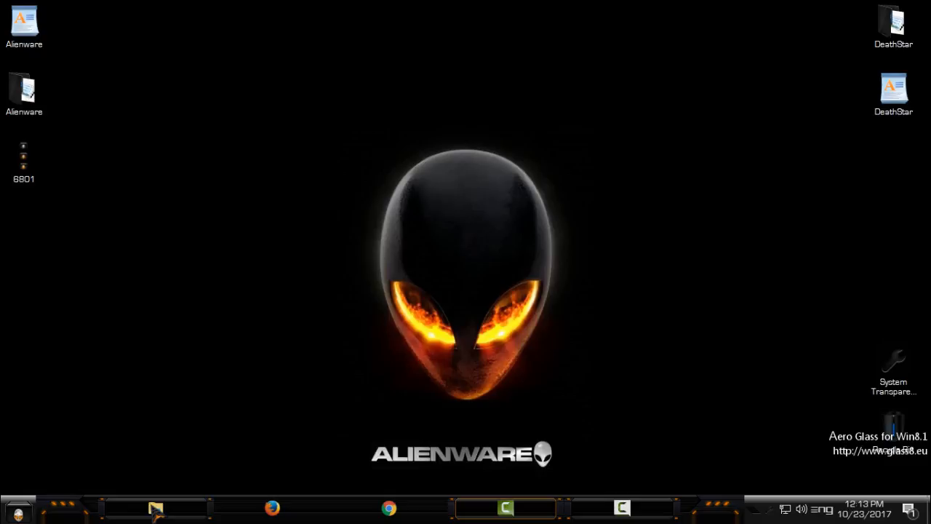
{"action": "left_click", "coordinate": [156, 509]}
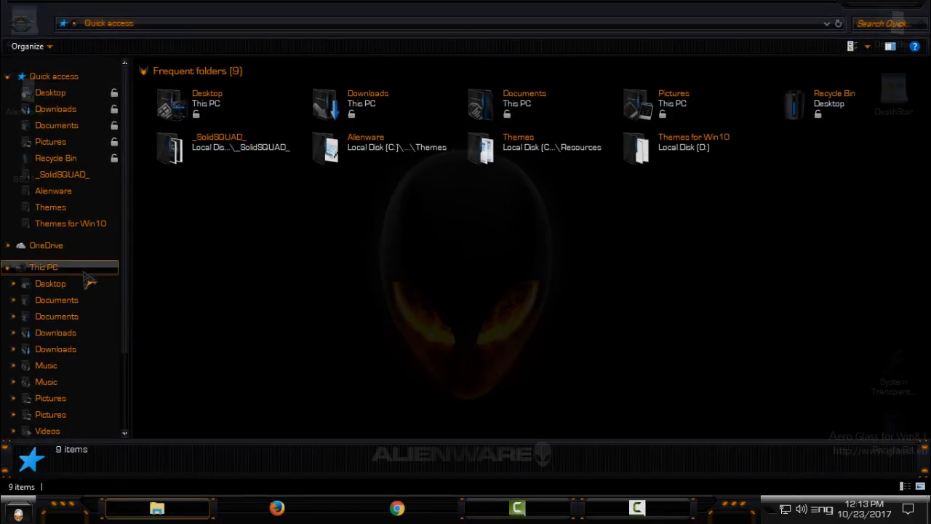
View This PC in the see-through Explorer, then reopen it maximized.
{"action": "left_click", "coordinate": [44, 268]}
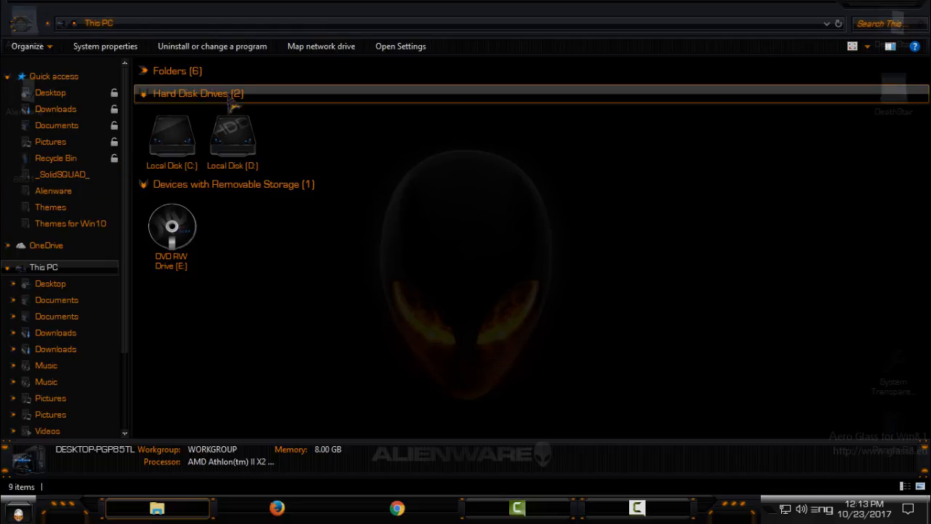
{"action": "left_click", "coordinate": [232, 134]}
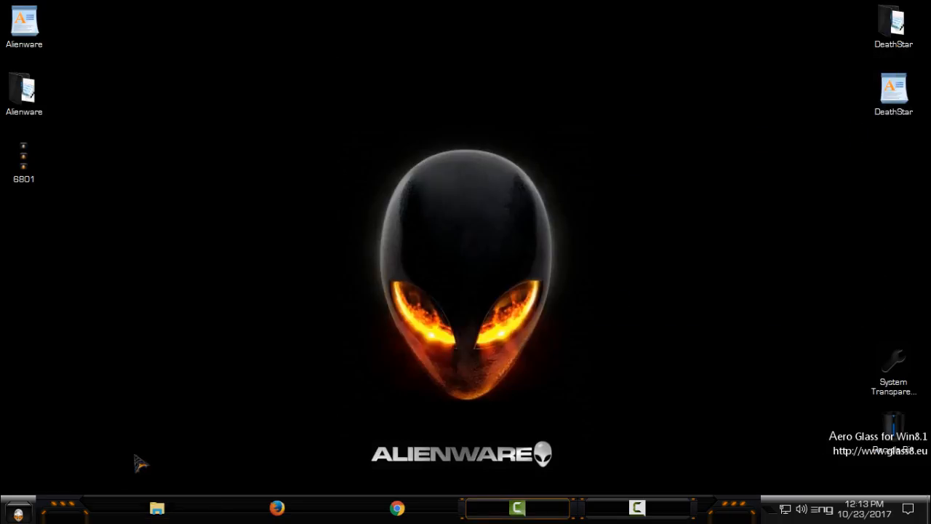
{"action": "left_click", "coordinate": [157, 507]}
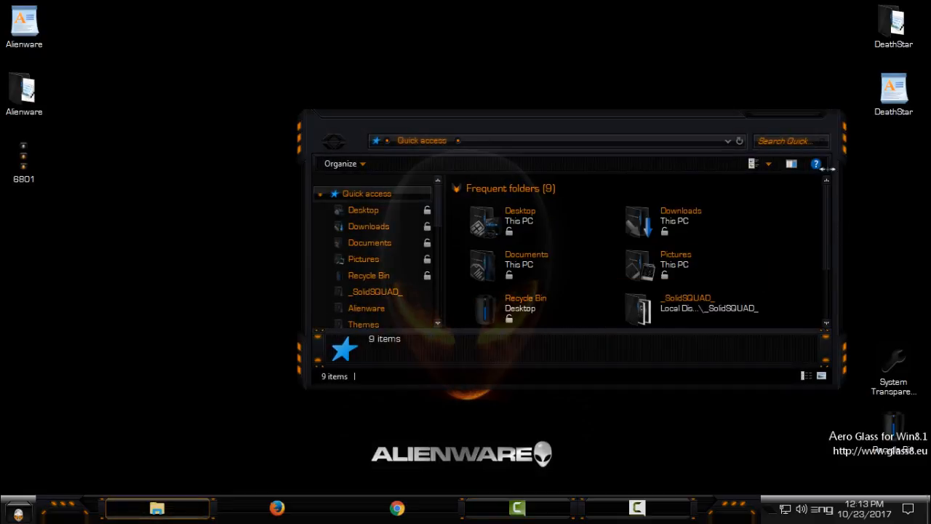
{"action": "double_click", "coordinate": [567, 116]}
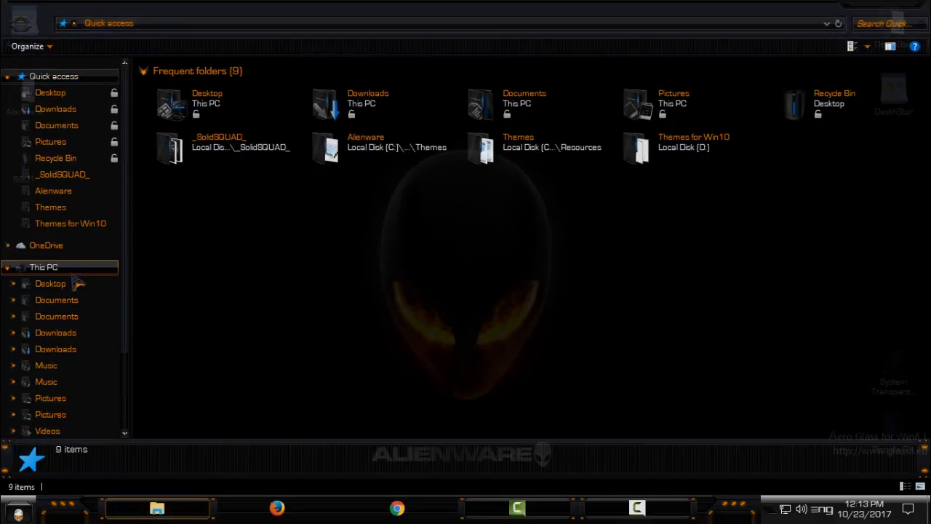
Check This PC again, close Explorer and refresh the desktop.
{"action": "left_click", "coordinate": [44, 268]}
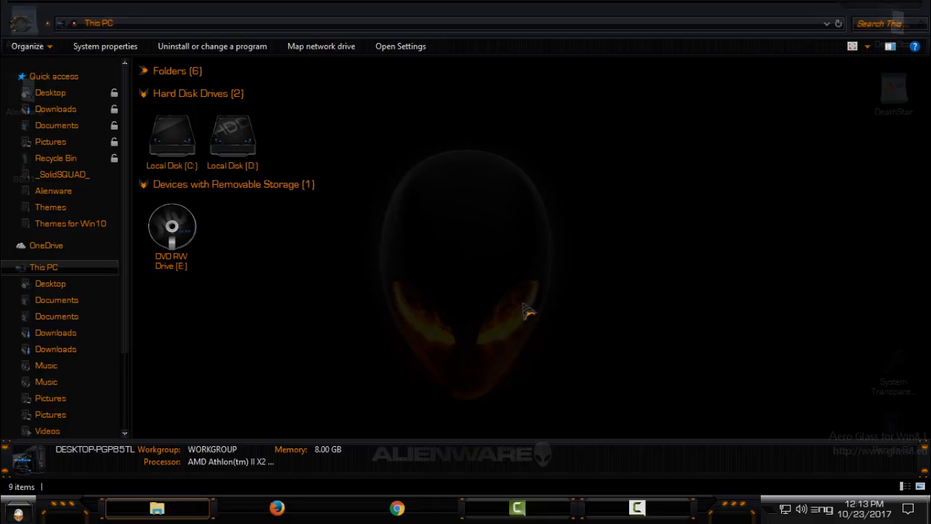
{"action": "left_click", "coordinate": [105, 45]}
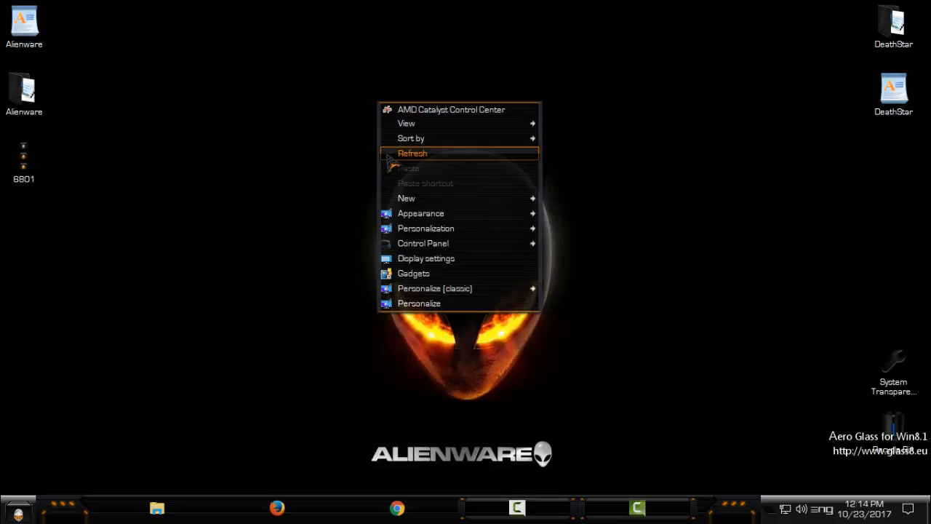
{"action": "left_click", "coordinate": [16, 515]}
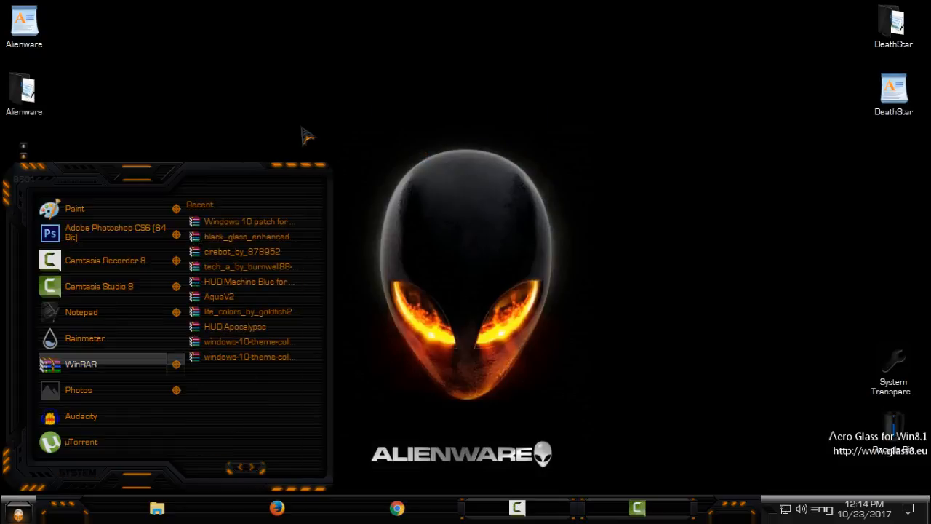